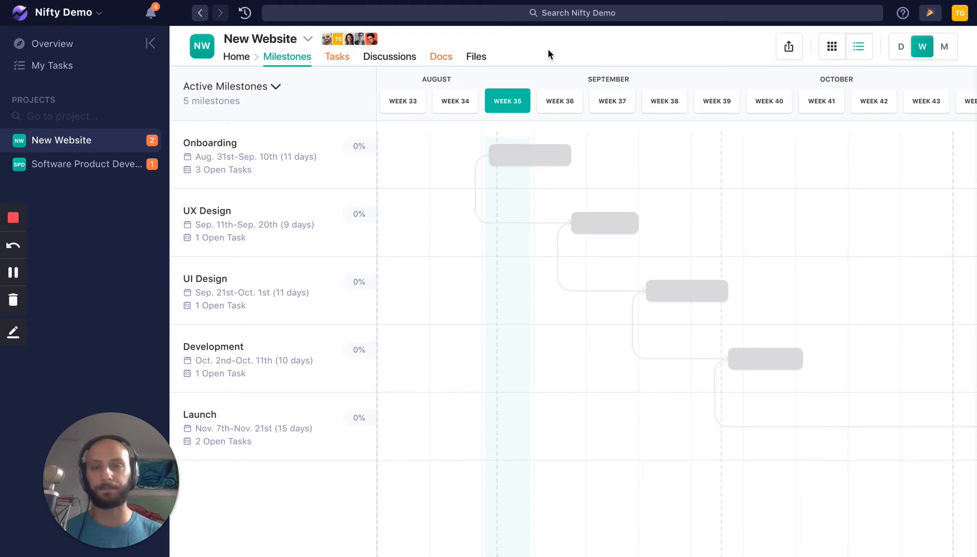
pyautogui.moveTo(171, 135)
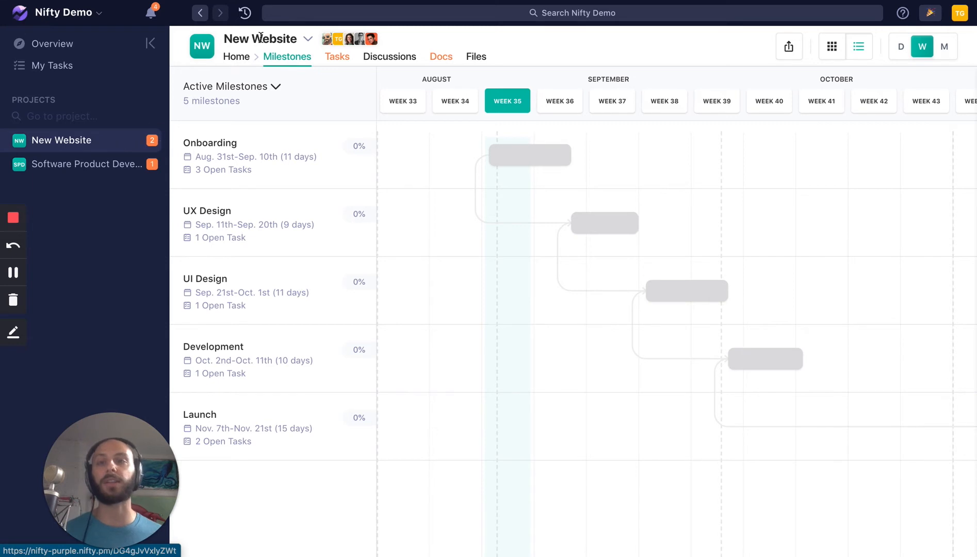
pyautogui.moveTo(171, 181)
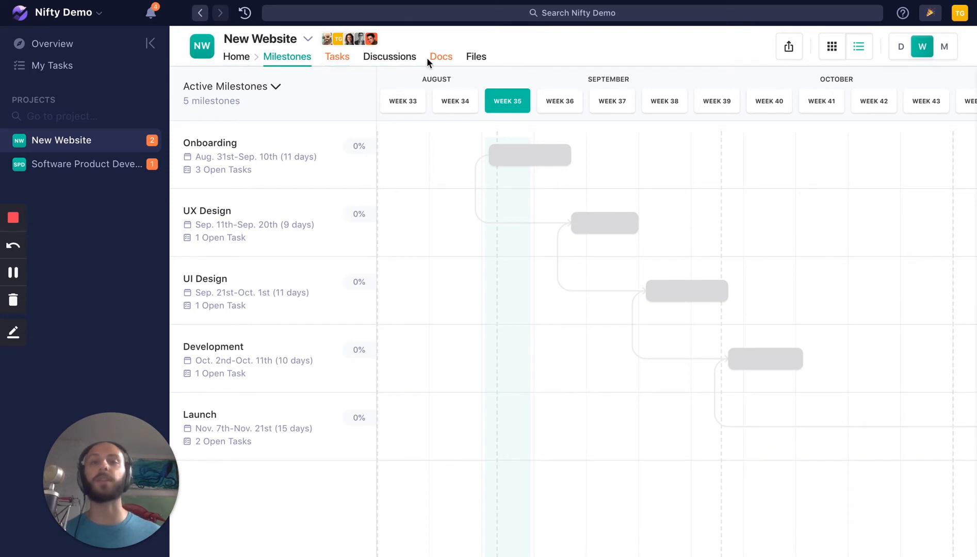
pyautogui.moveTo(475, 60)
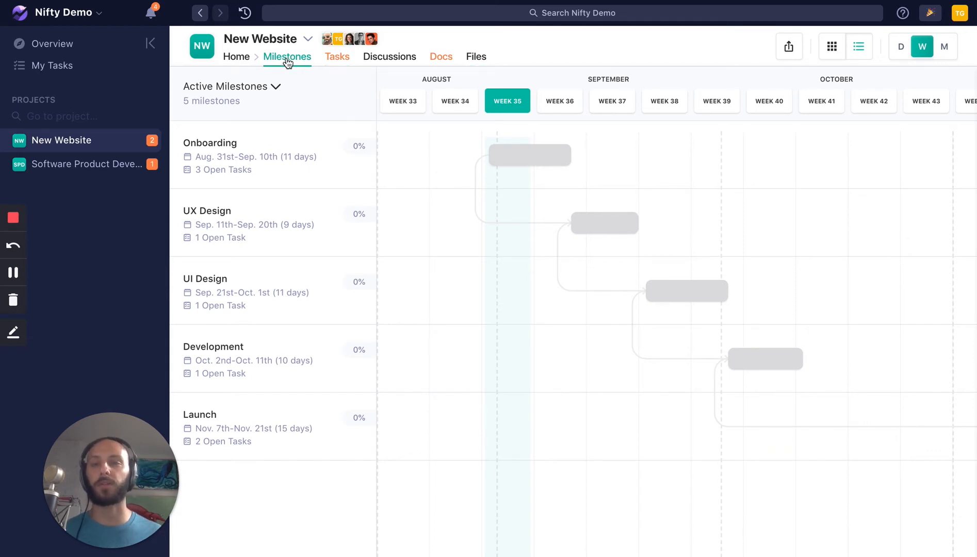
pyautogui.moveTo(619, 162)
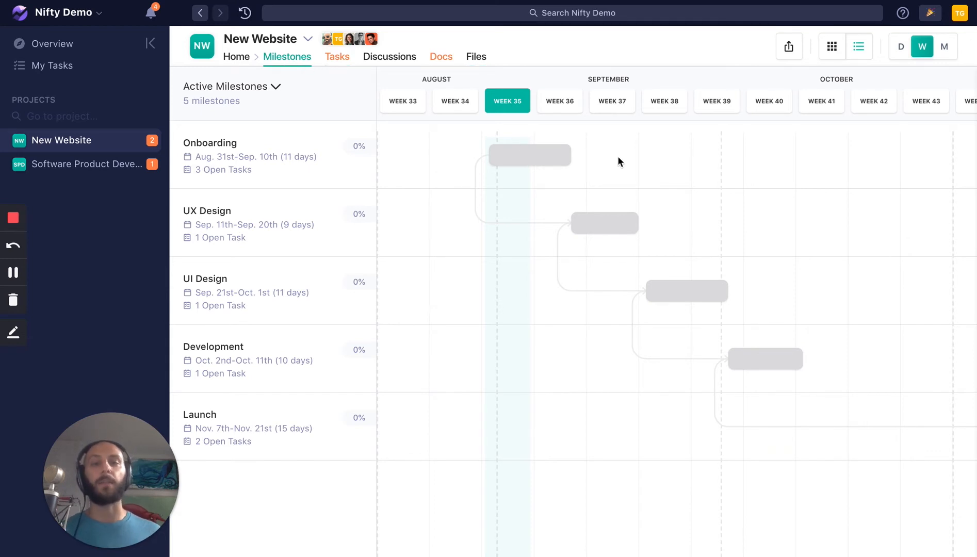
pyautogui.moveTo(613, 163)
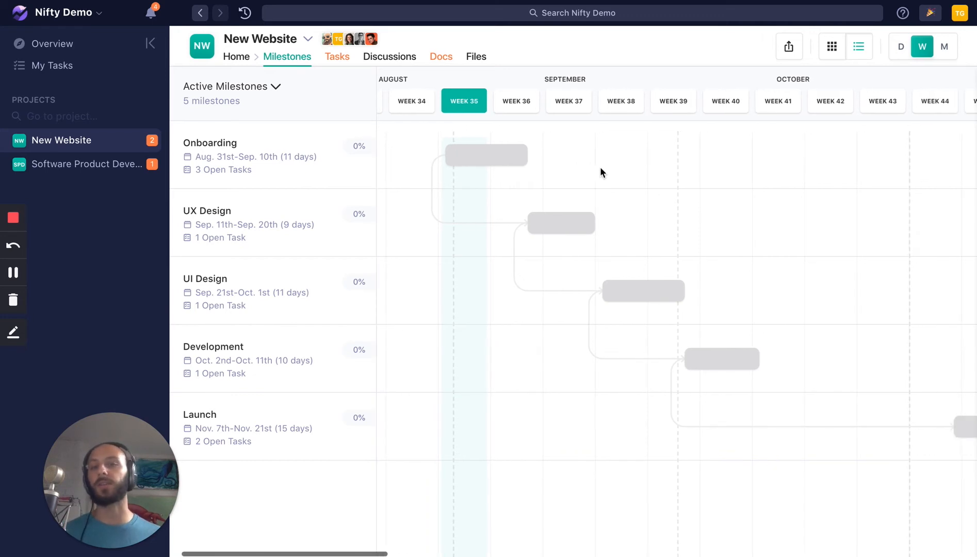
pyautogui.moveTo(557, 225)
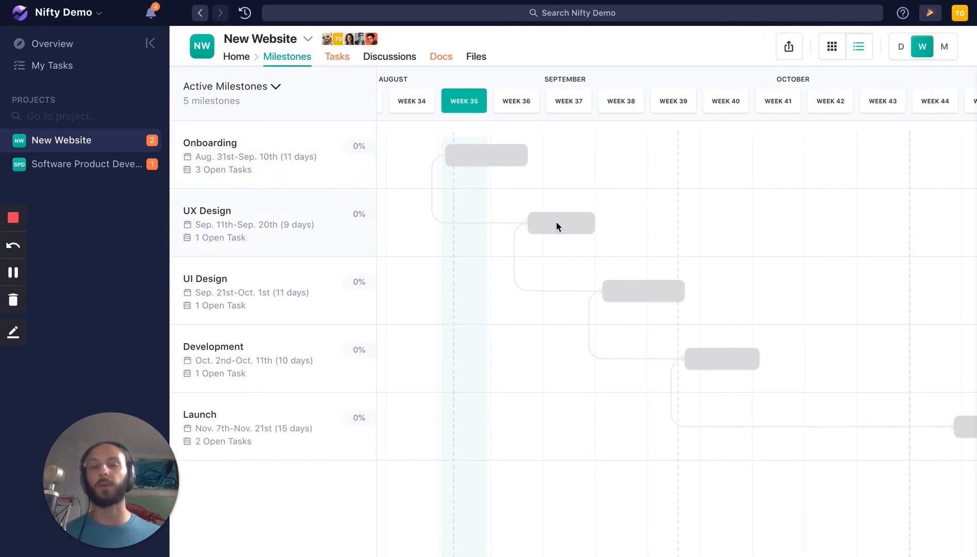
pyautogui.moveTo(737, 368)
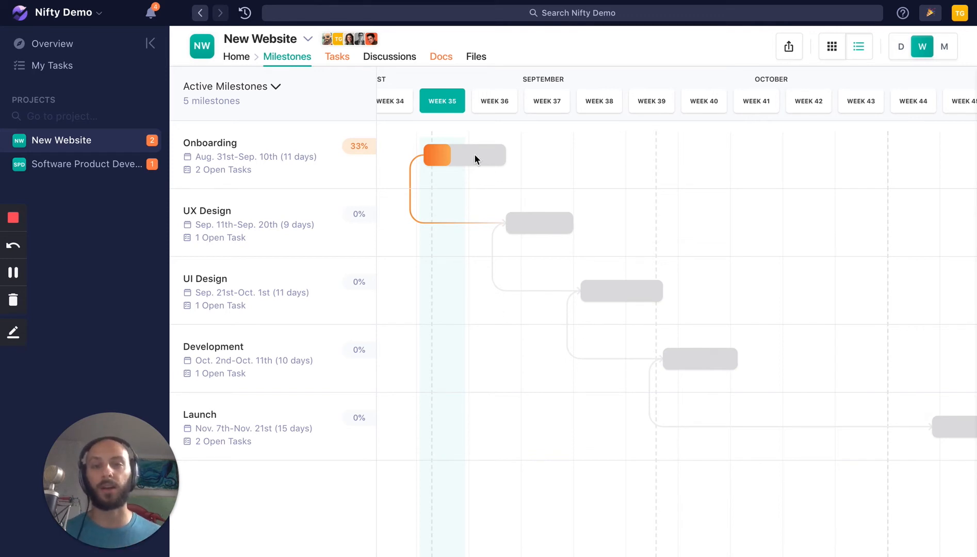
pyautogui.click(436, 155)
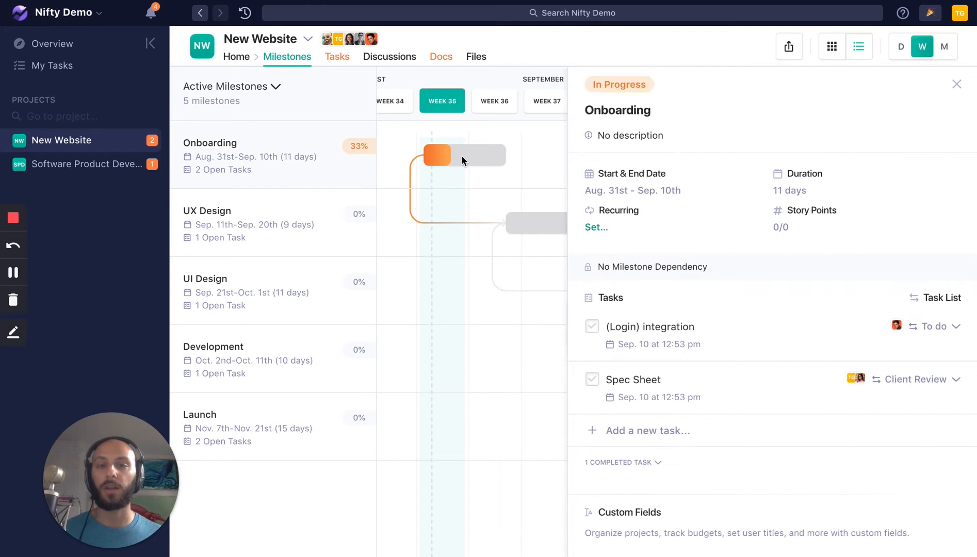
pyautogui.moveTo(751, 248)
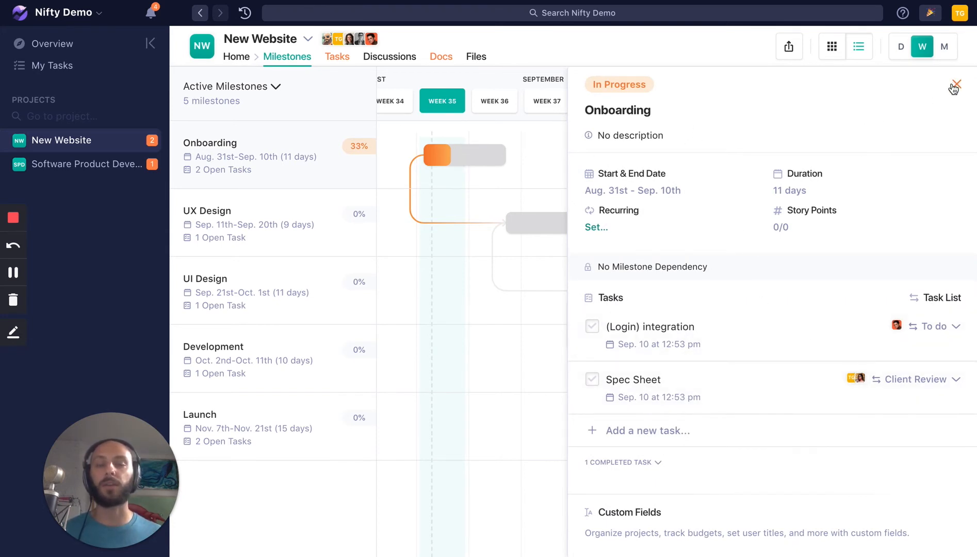
pyautogui.click(956, 83)
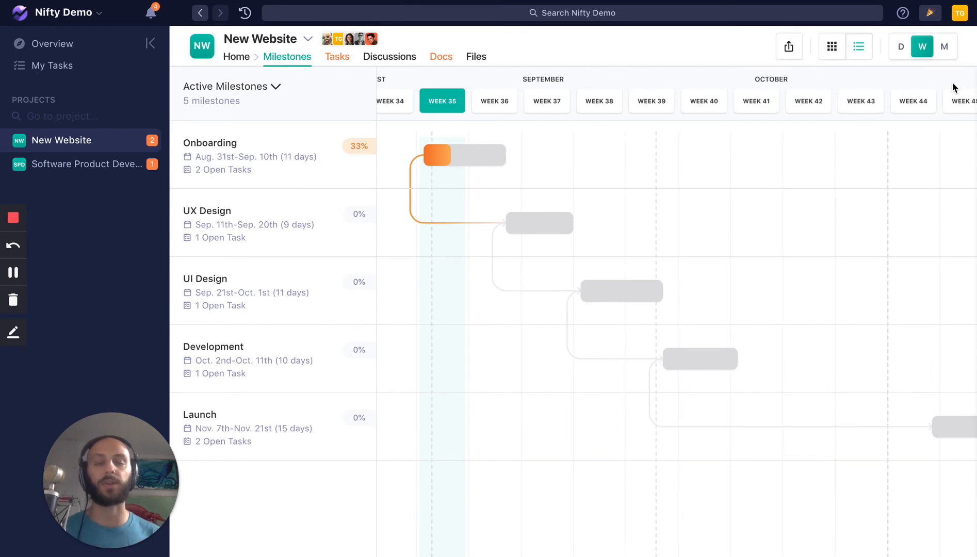
pyautogui.moveTo(436, 80)
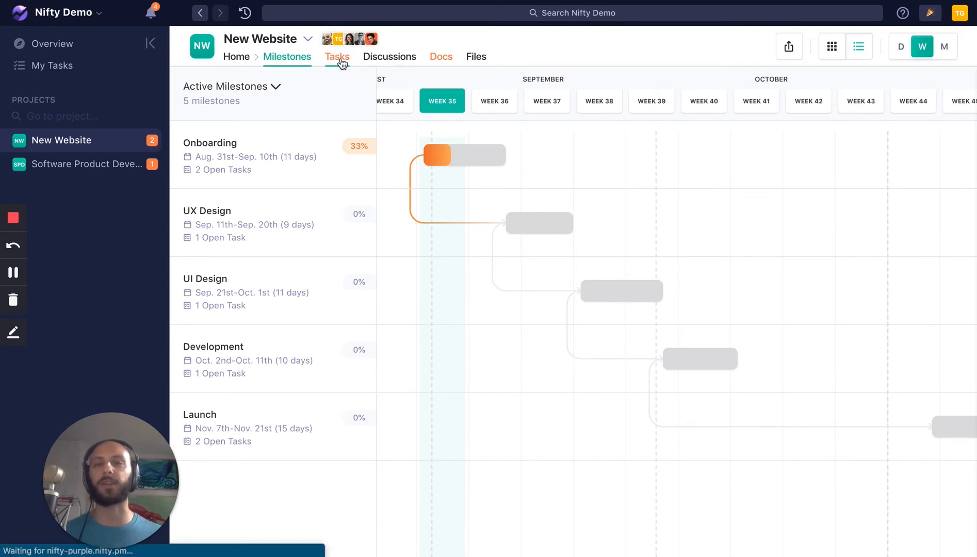
# Look over the Spec Sheet task, then list the Website Specs and Copy document.
pyautogui.click(337, 57)
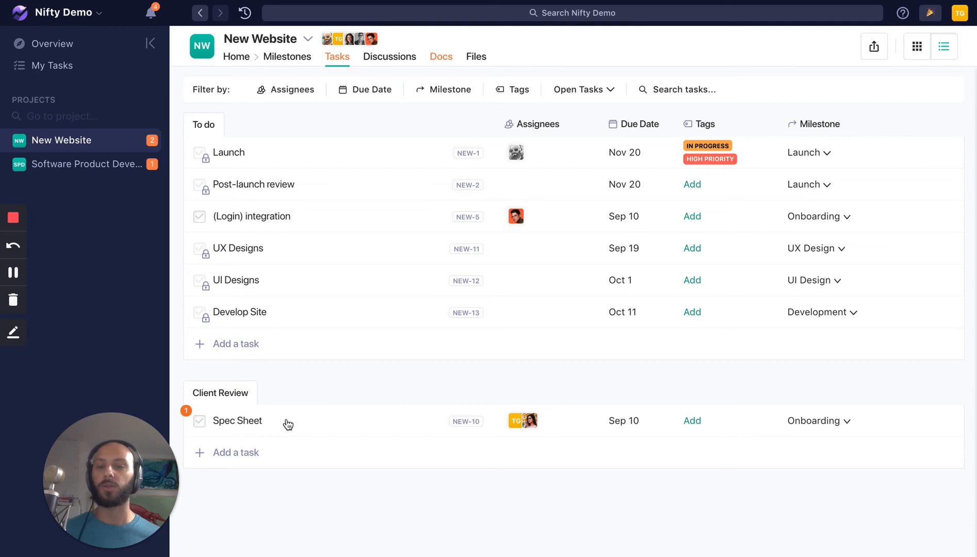
pyautogui.click(237, 420)
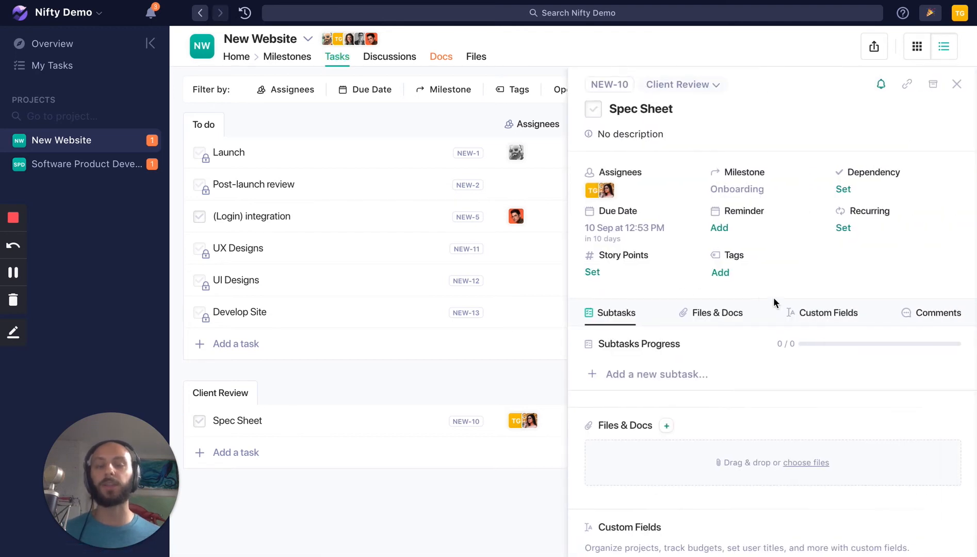
pyautogui.scroll(-3)
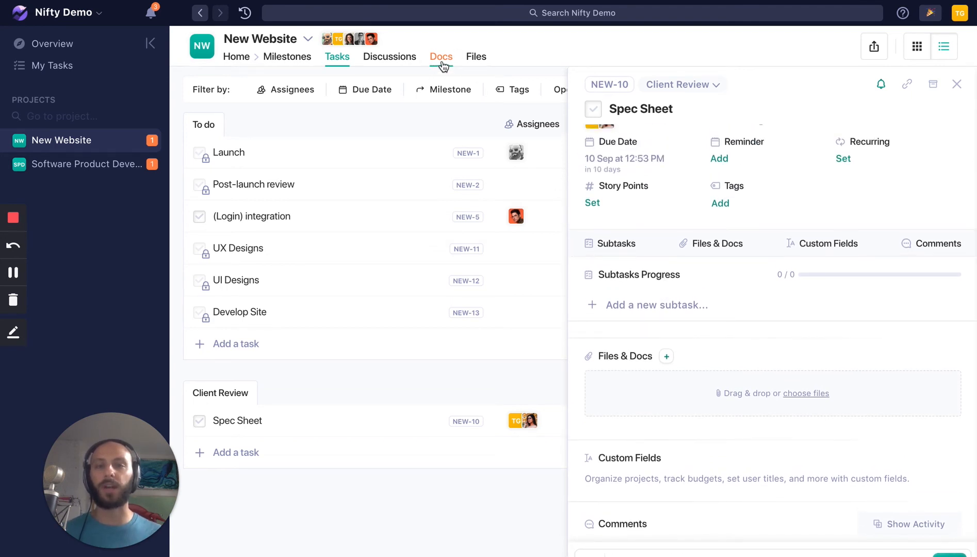
pyautogui.click(440, 56)
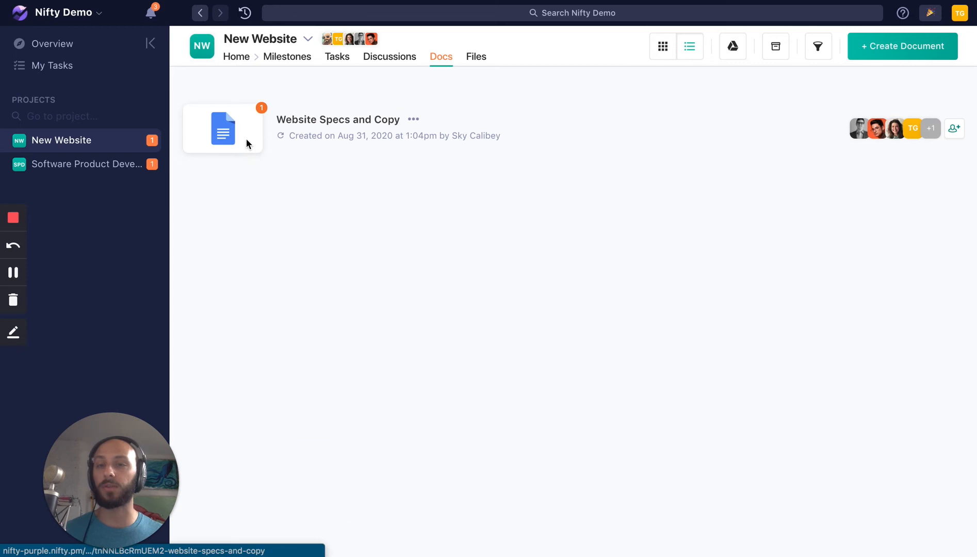
# Open and close the Website Specs and Copy doc, then return to New Website tasks.
pyautogui.click(222, 129)
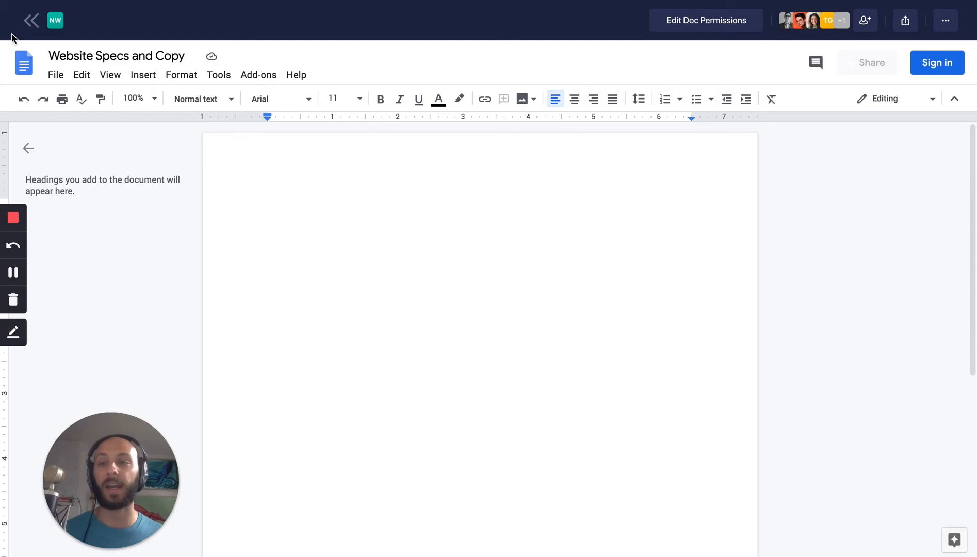
pyautogui.click(31, 20)
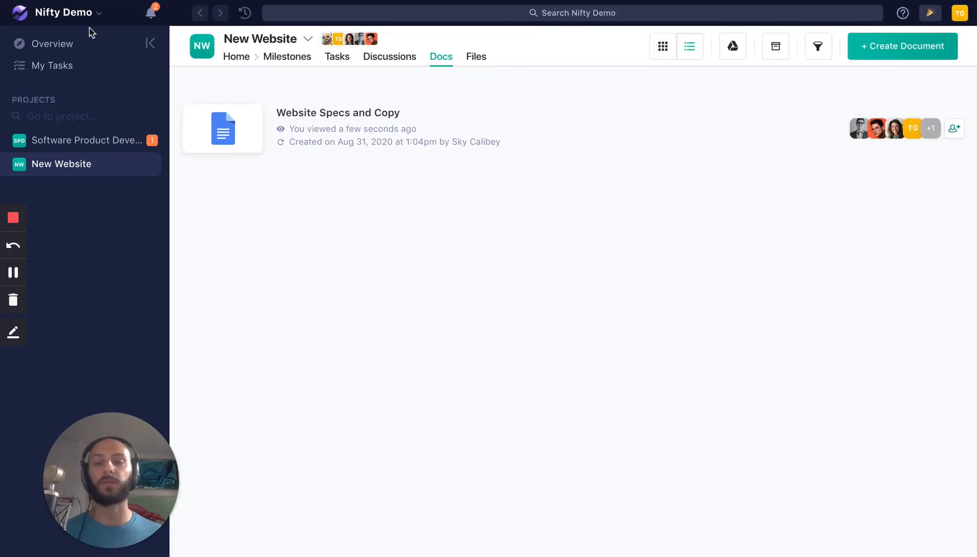
pyautogui.click(337, 56)
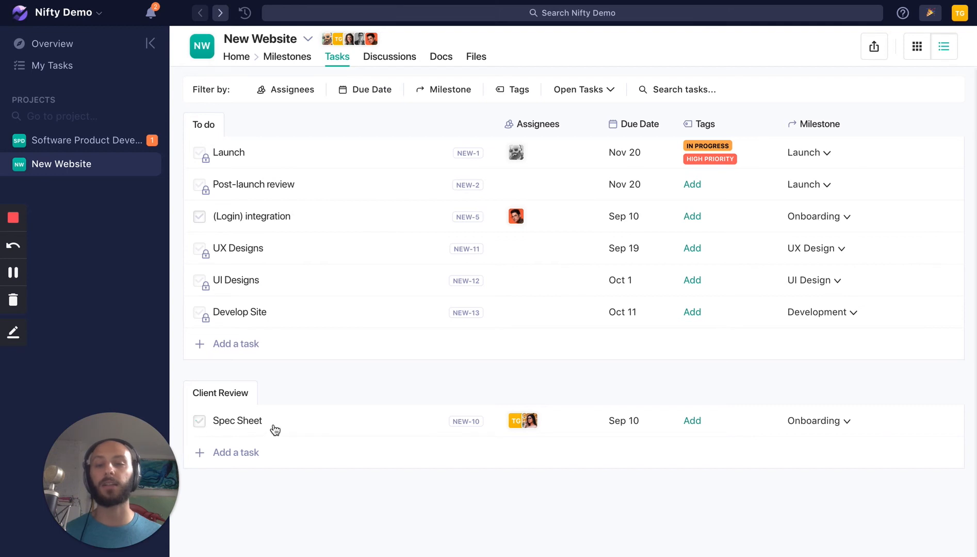
# Check Spec Sheet on the timeline: Client Review empty, Onboarding at 67% with one open task.
pyautogui.click(235, 419)
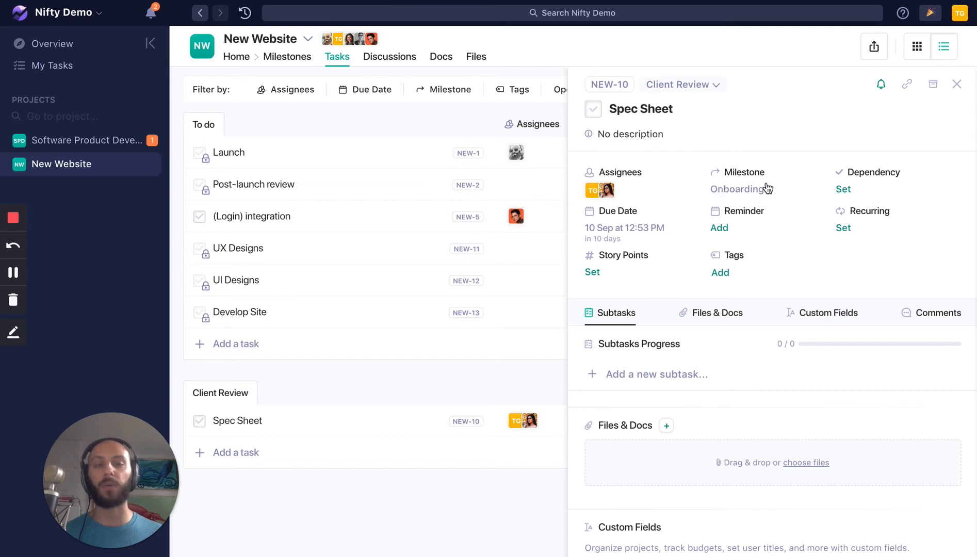
pyautogui.click(957, 85)
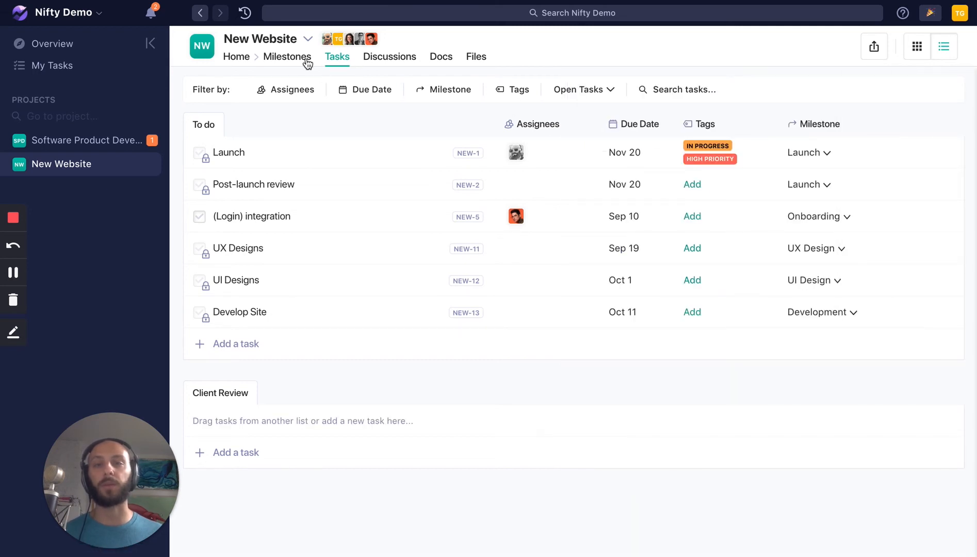
pyautogui.click(287, 56)
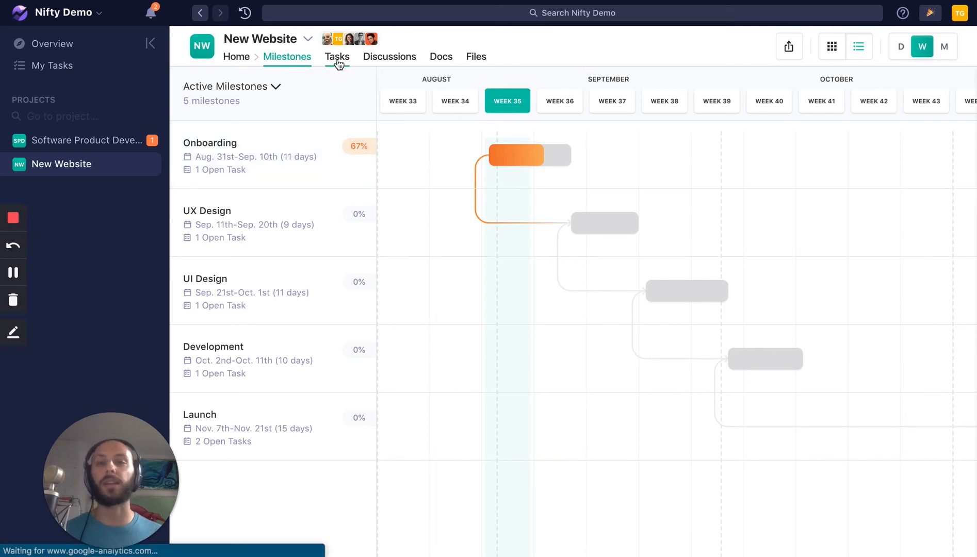
pyautogui.click(336, 56)
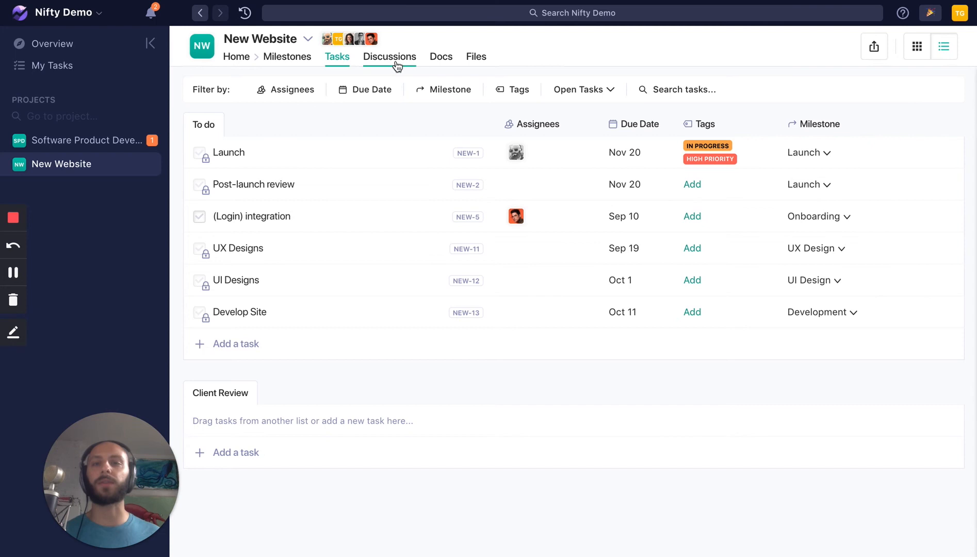
# Post 'Hey! Is anyone available f…' in the New Website discussion, asking about a call today.
pyautogui.click(389, 57)
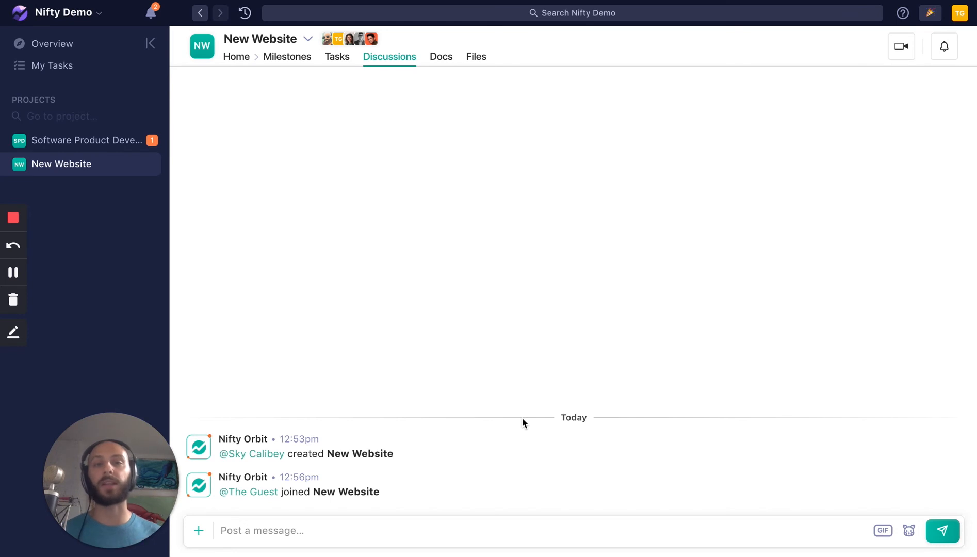
pyautogui.write('H')
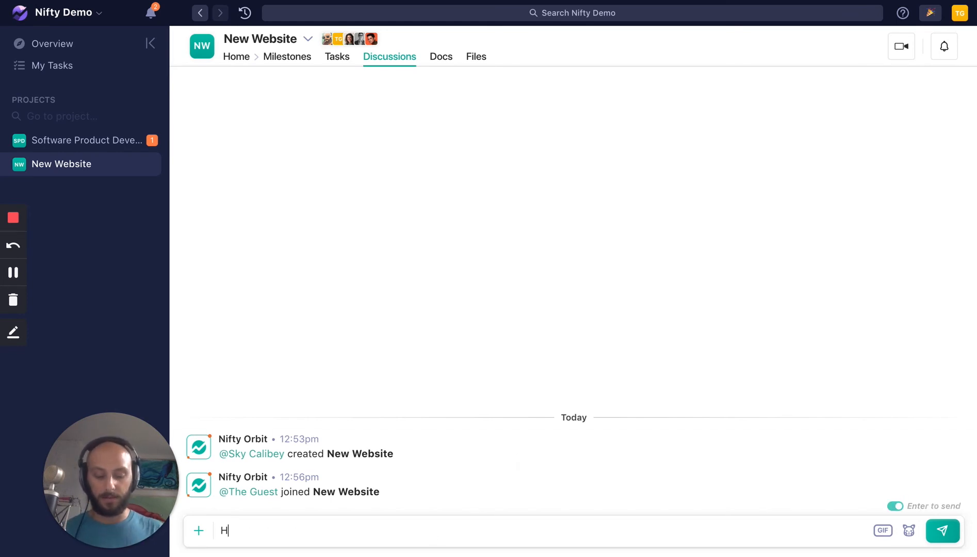
pyautogui.write('ey! Is an')
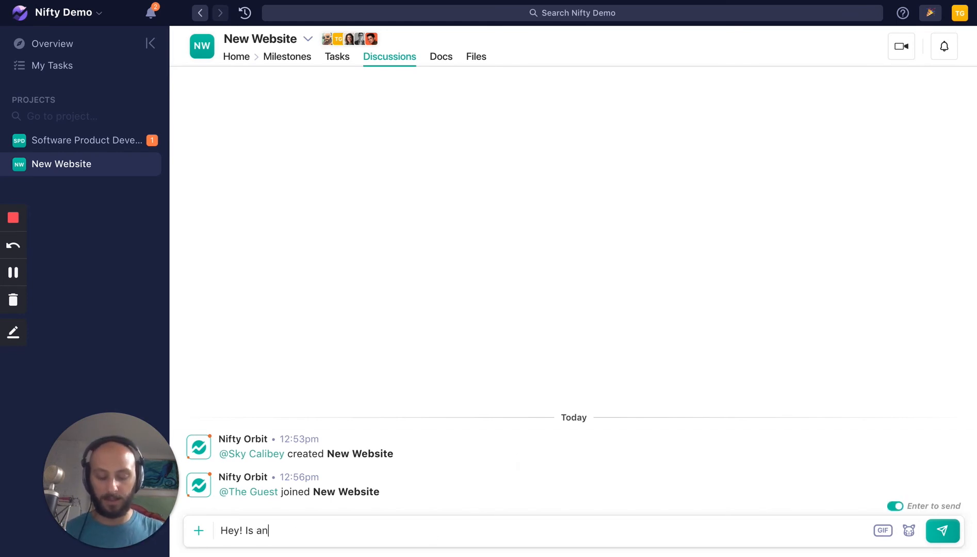
pyautogui.write('yone available for a call today')
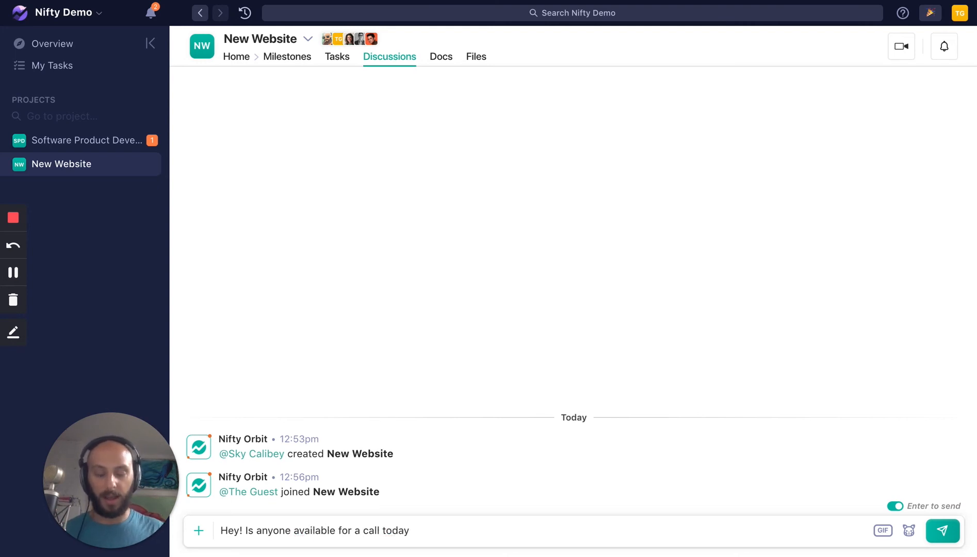
pyautogui.click(941, 530)
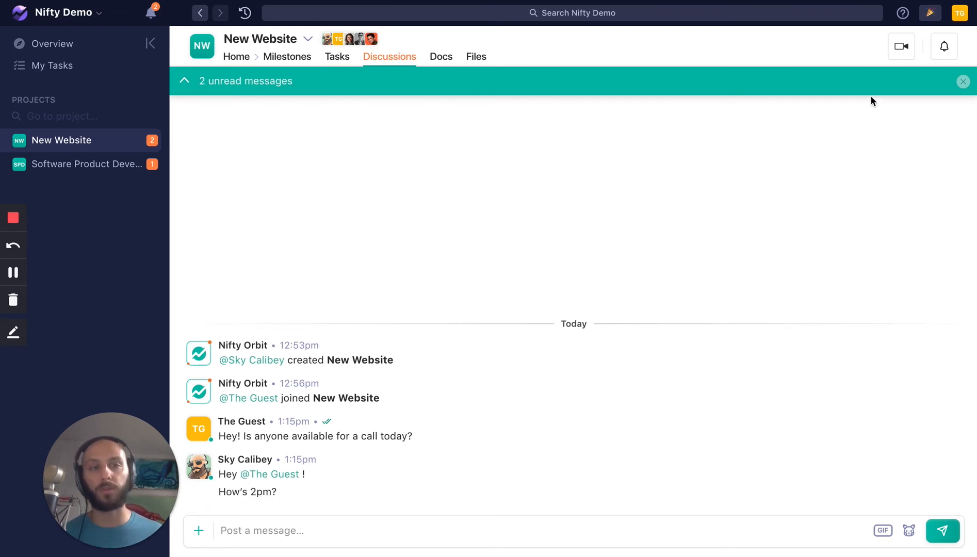
pyautogui.moveTo(900, 46)
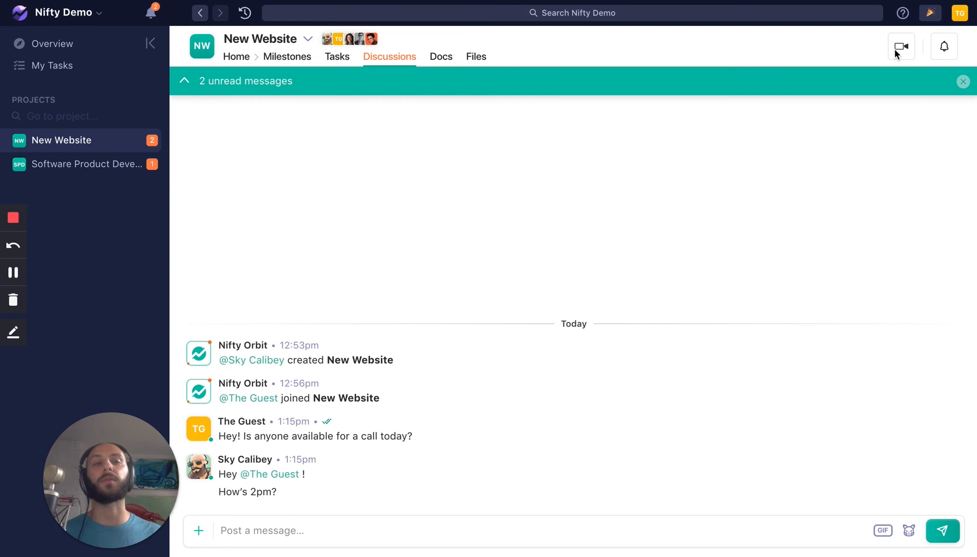
pyautogui.moveTo(828, 96)
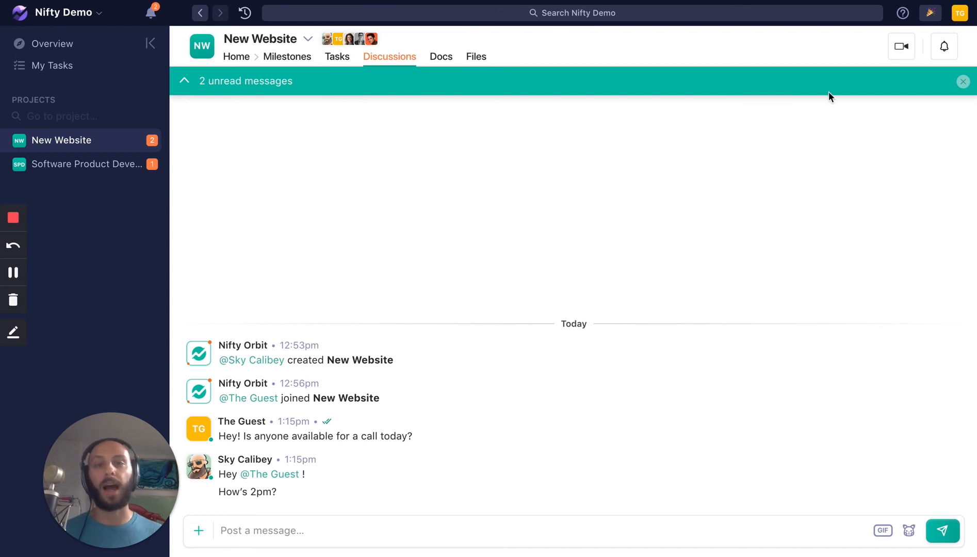
# Review the Launch task's details and comments from the New Website task list.
pyautogui.click(336, 57)
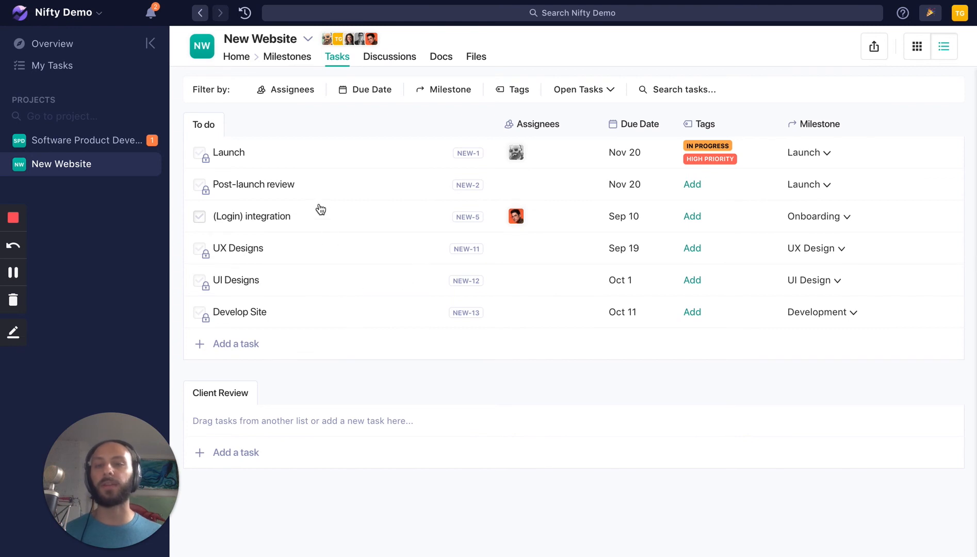
pyautogui.moveTo(287, 56)
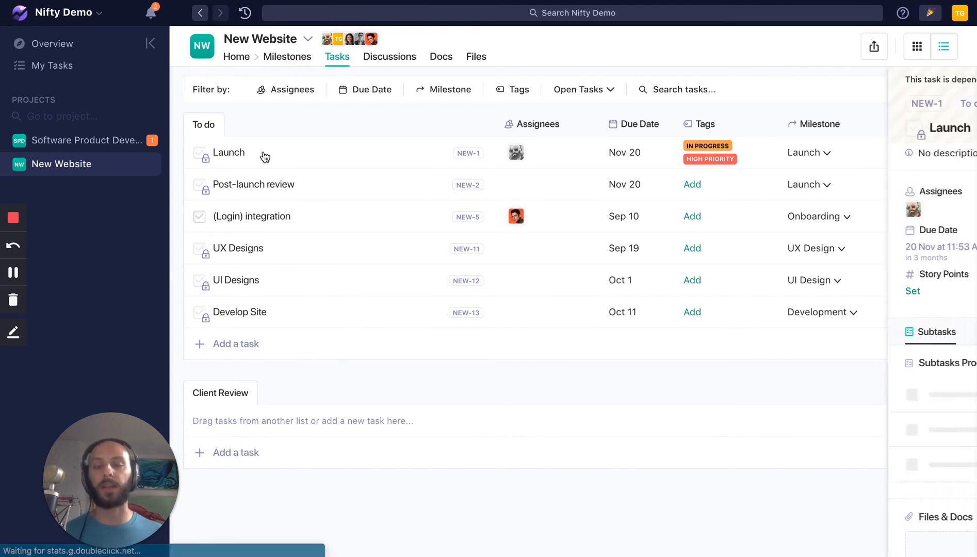
pyautogui.click(228, 153)
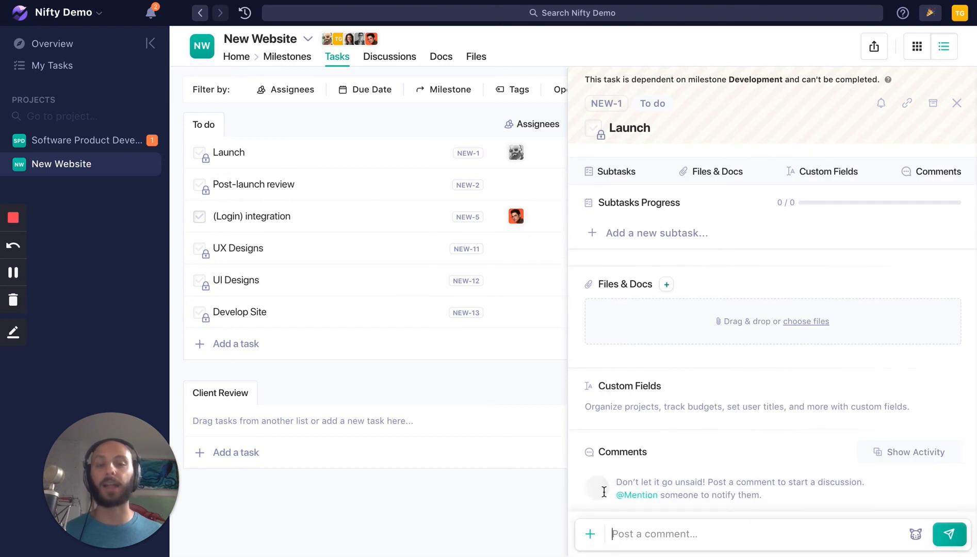
pyautogui.moveTo(837, 515)
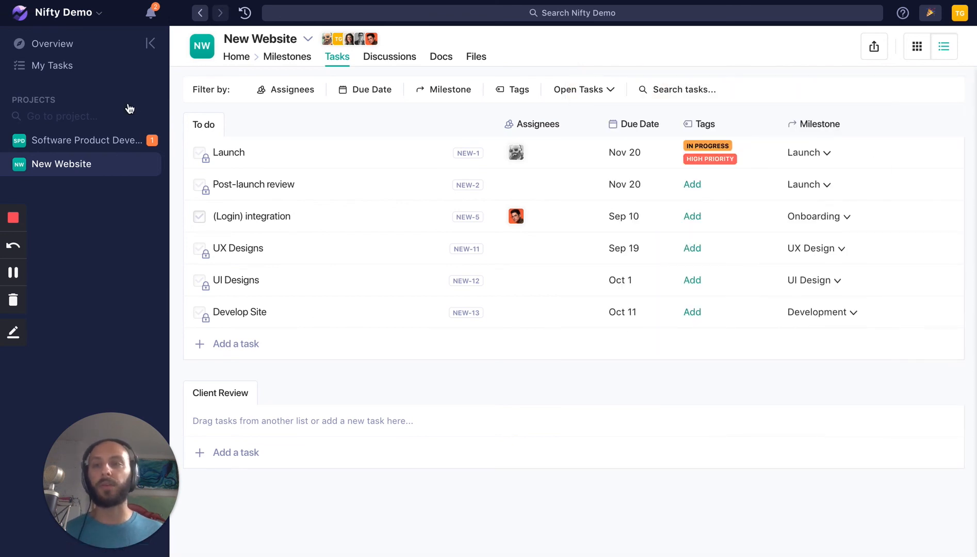
pyautogui.moveTo(52, 65)
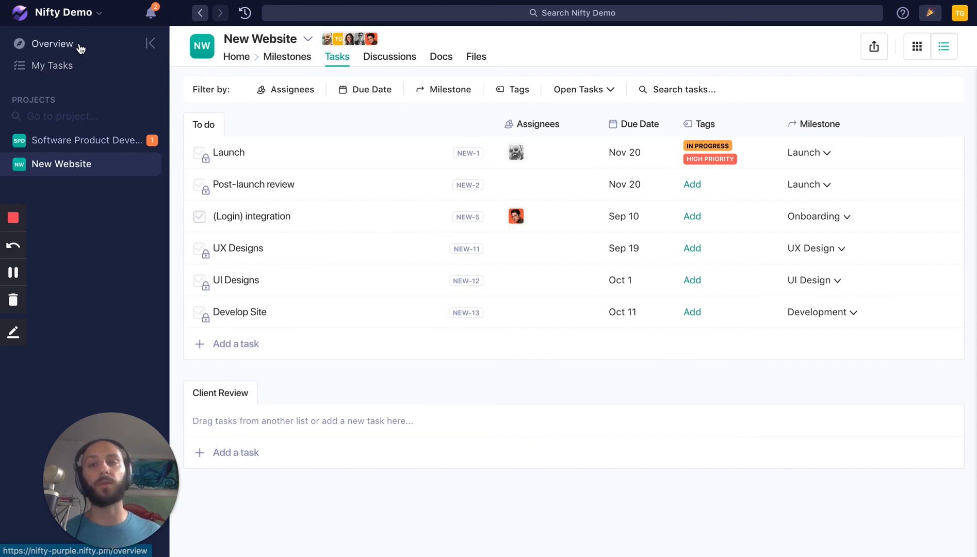
pyautogui.click(52, 44)
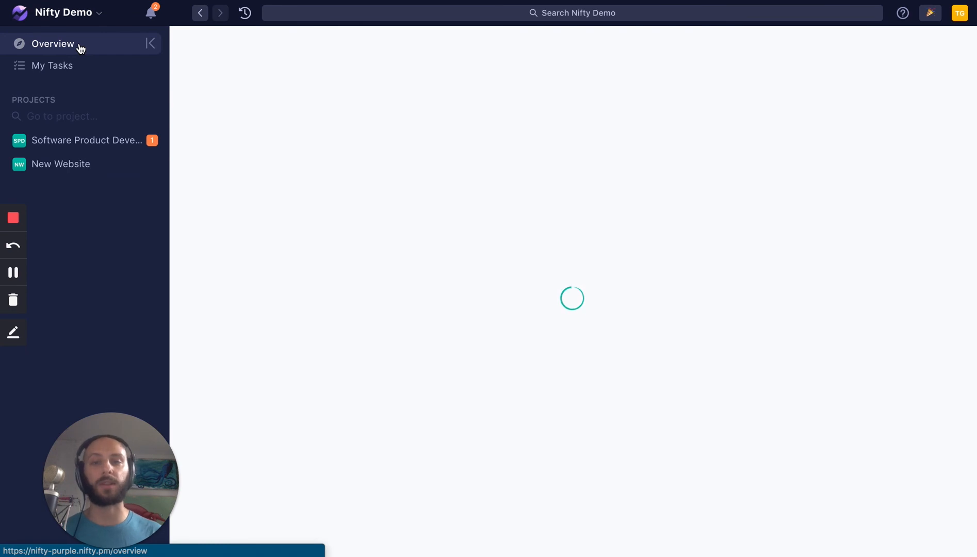
# Scroll the Overview timeline of both projects and switch it to the weekly (W) scale.
pyautogui.click(52, 44)
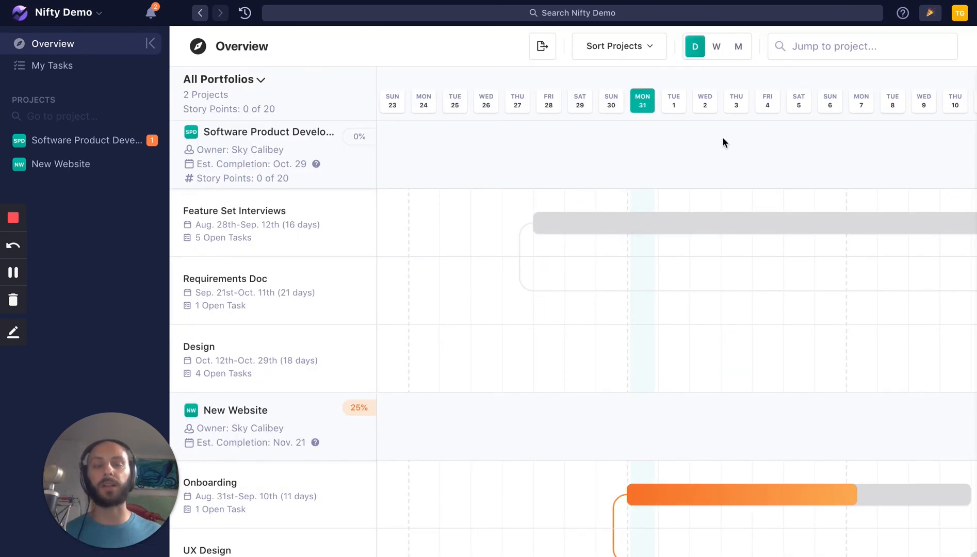
pyautogui.hscroll(3)
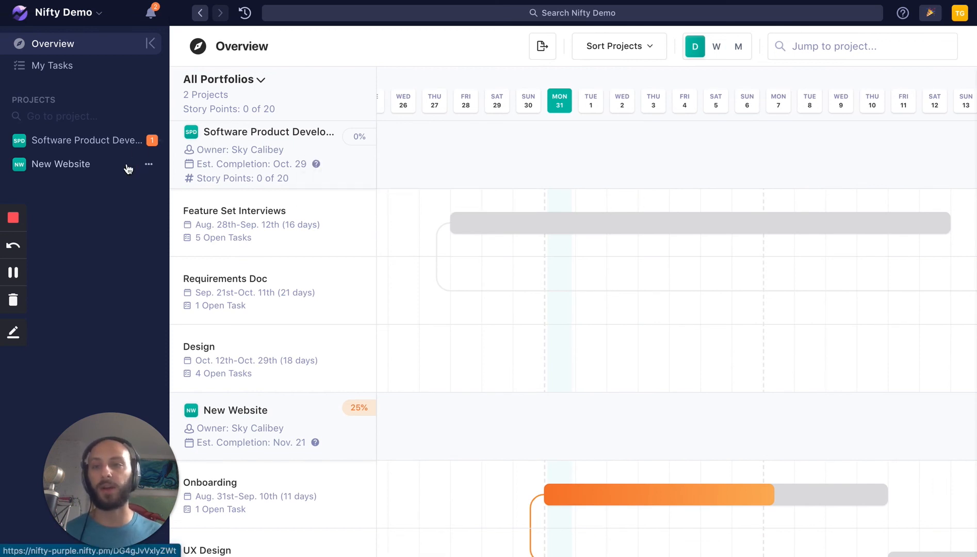
pyautogui.scroll(-3)
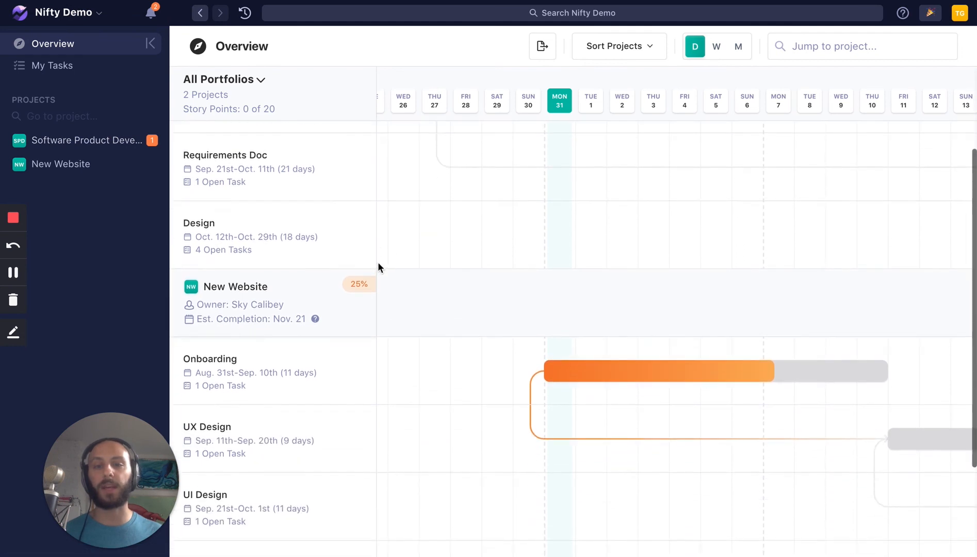
pyautogui.click(716, 46)
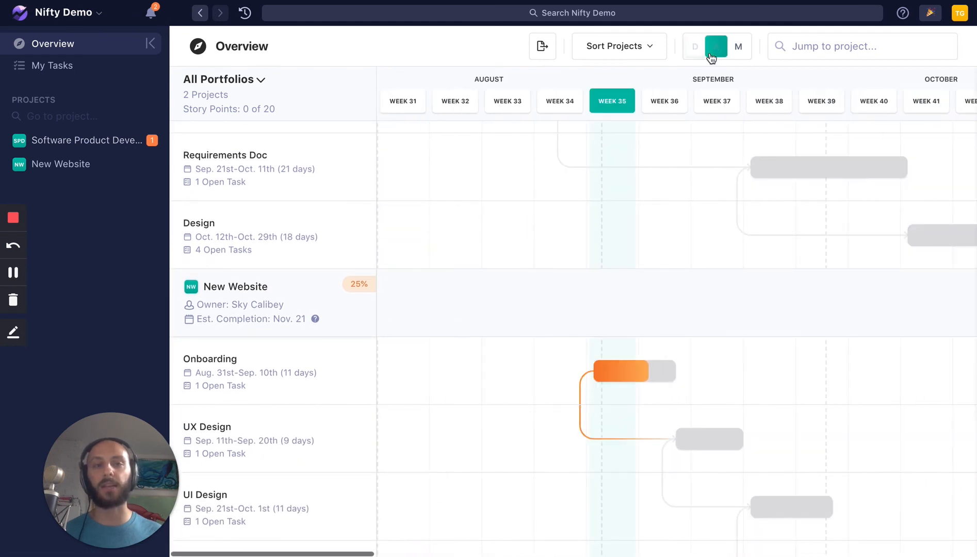
pyautogui.click(716, 46)
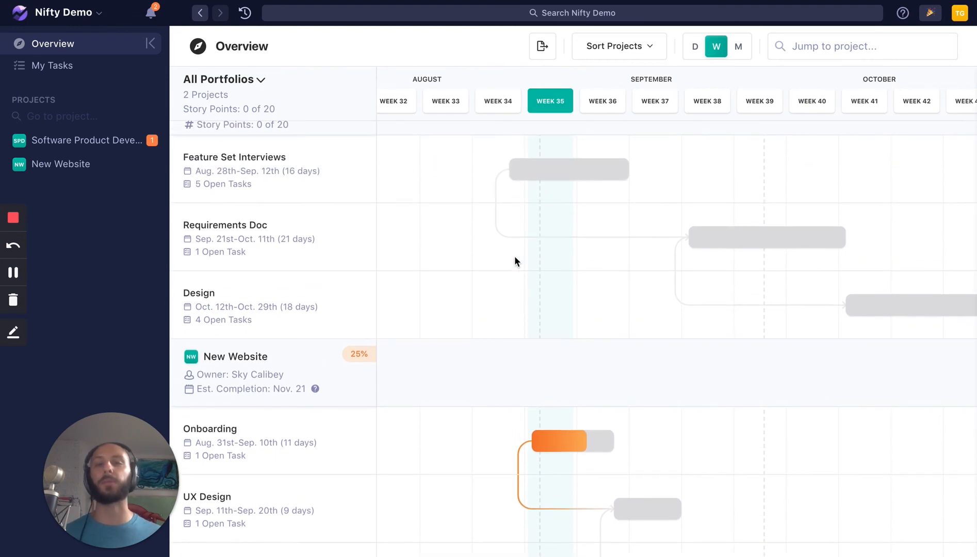
pyautogui.moveTo(480, 239)
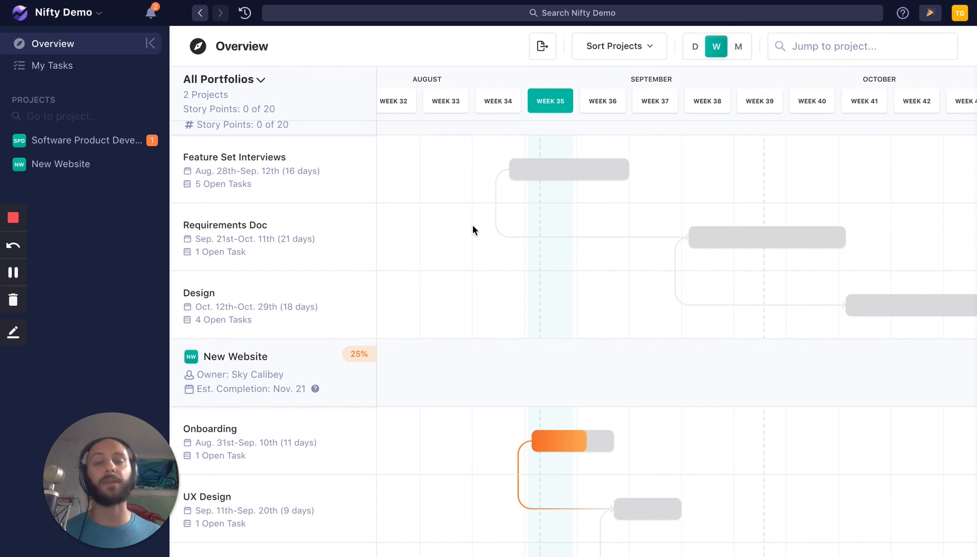
pyautogui.moveTo(70, 72)
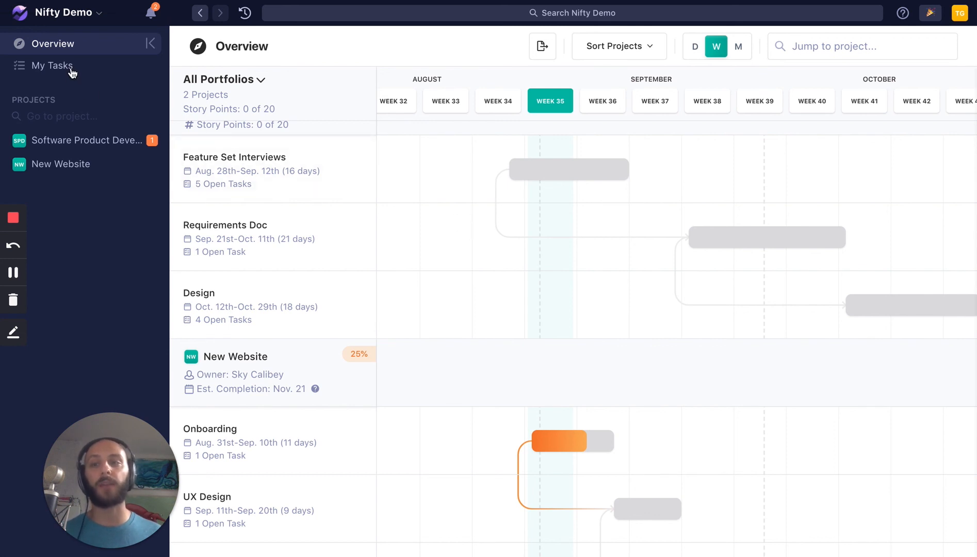
# Show my assigned tasks, grouped into Tomorrow, Due Later and Unscheduled.
pyautogui.click(53, 64)
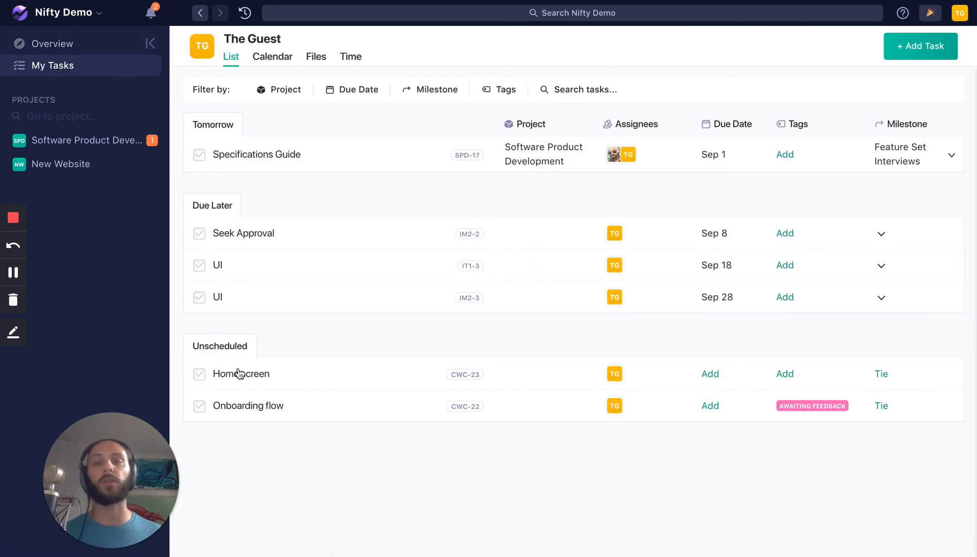
pyautogui.moveTo(673, 227)
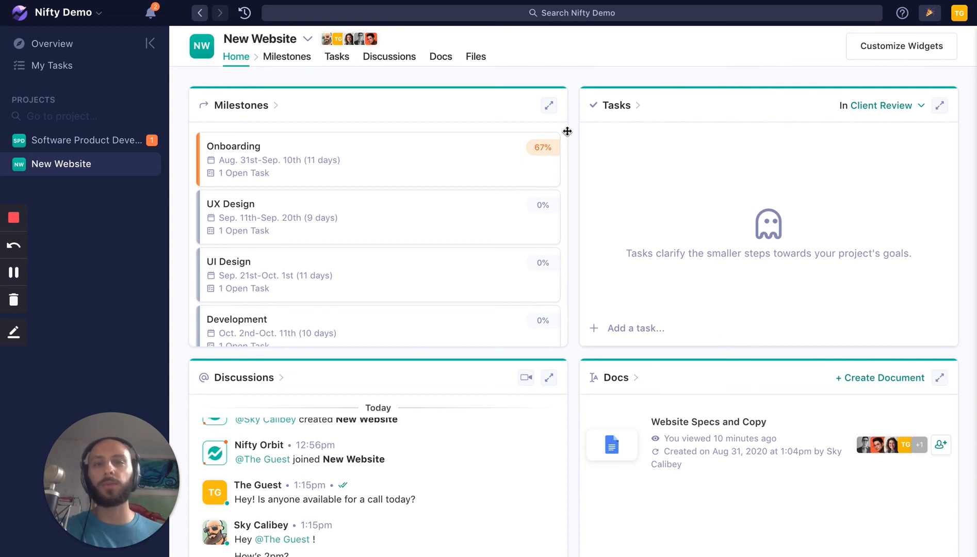
# Scroll Notification Settings' browser, mobile and email alerts for teams, discussions and tasks.
pyautogui.click(67, 12)
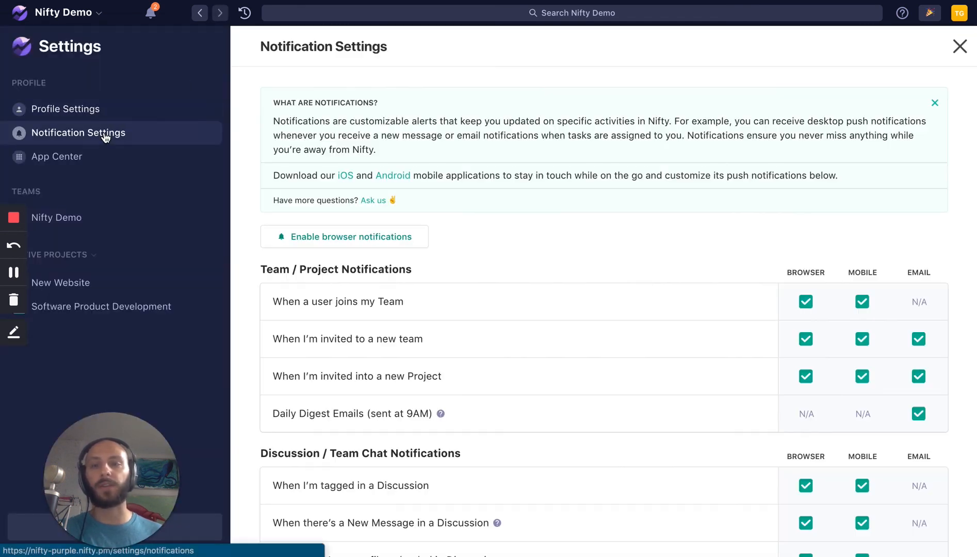
pyautogui.scroll(-3)
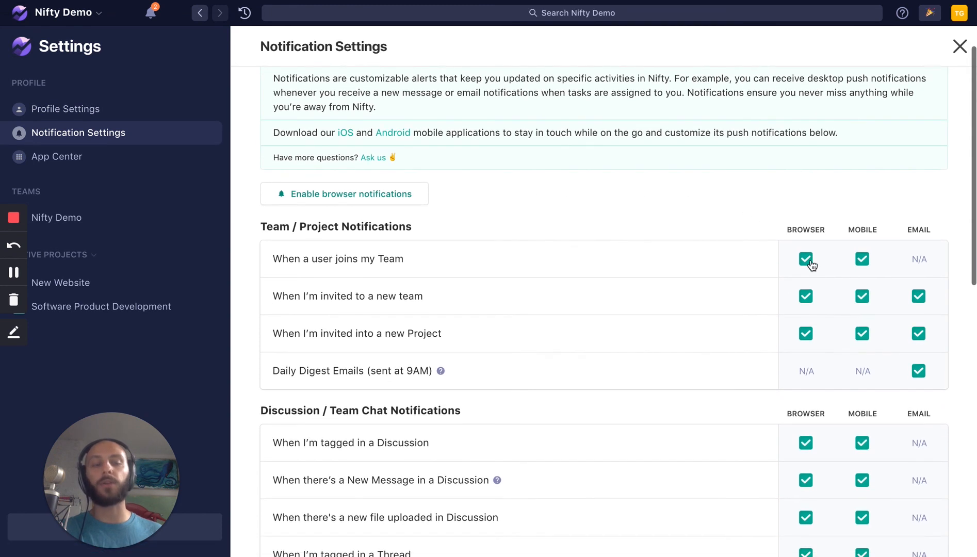
pyautogui.moveTo(792, 254)
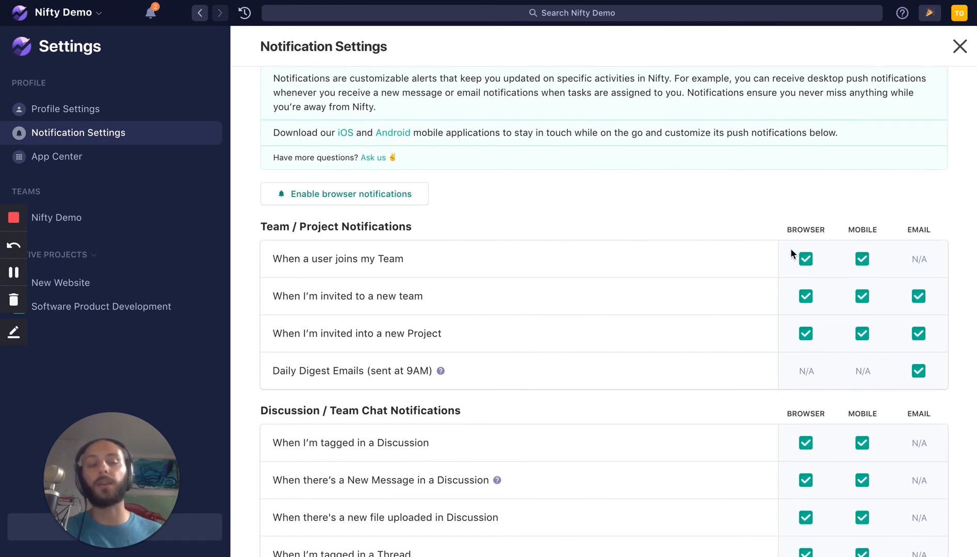
pyautogui.scroll(-3)
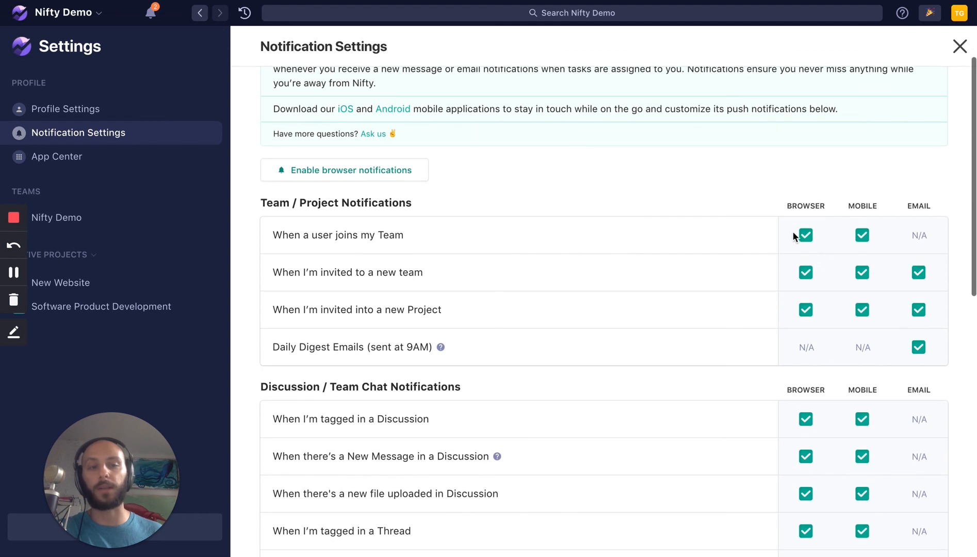
pyautogui.scroll(-3)
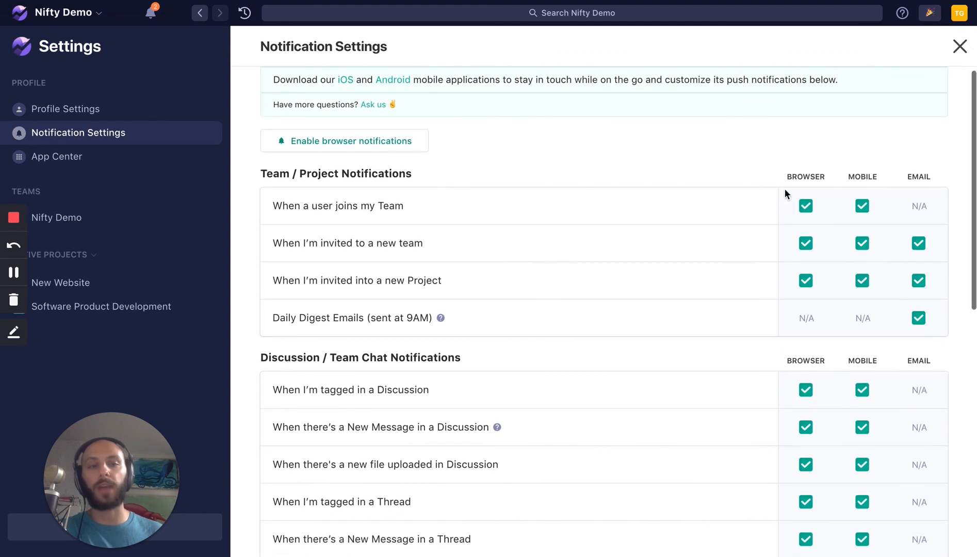
pyautogui.scroll(-3)
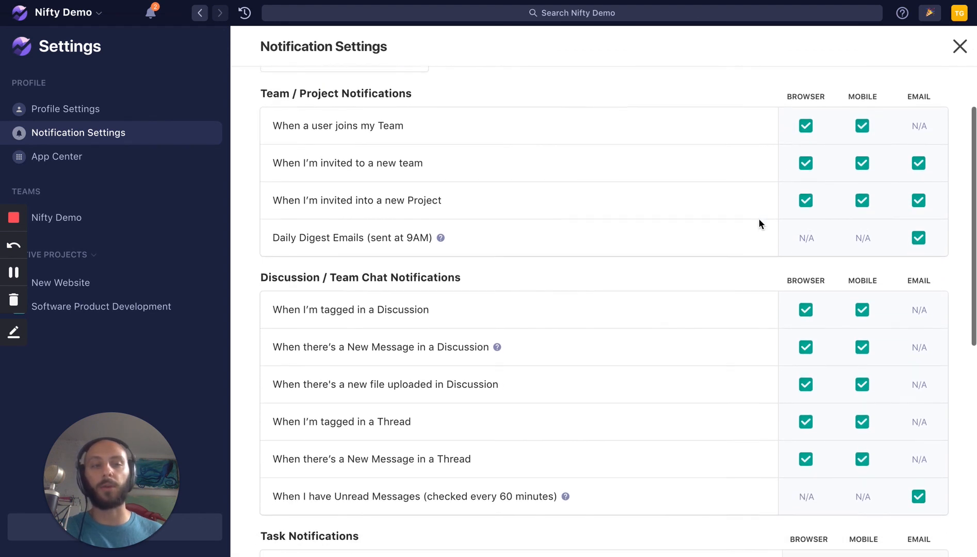
pyautogui.scroll(-3)
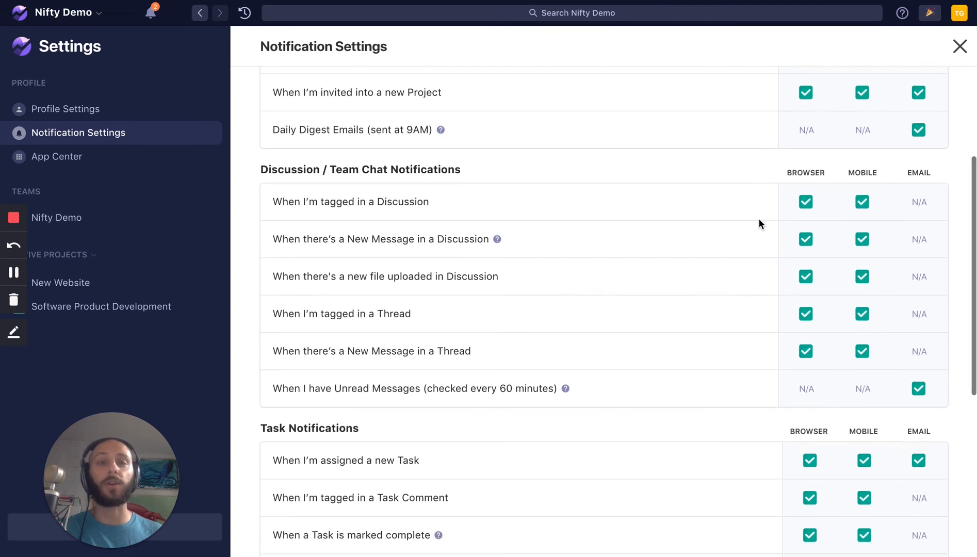
pyautogui.moveTo(752, 222)
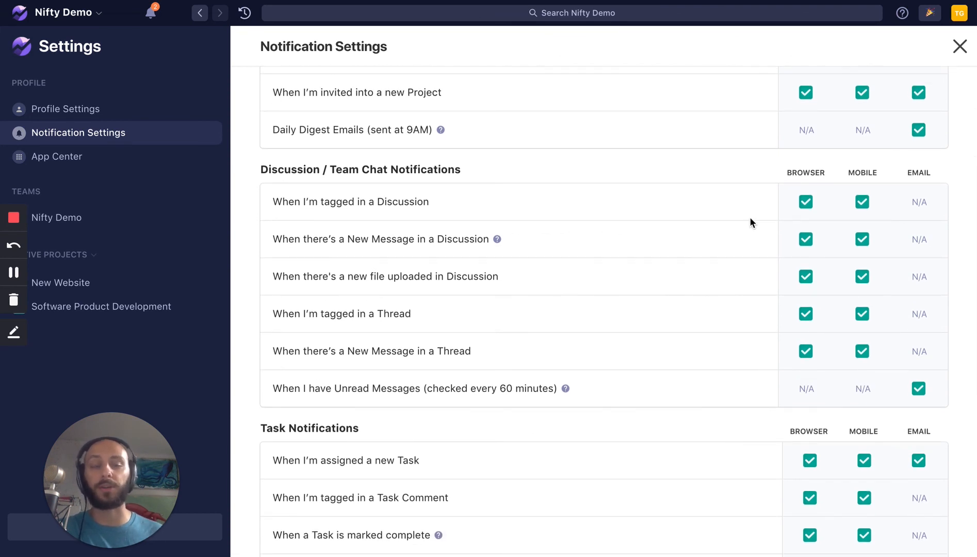
pyautogui.scroll(-3)
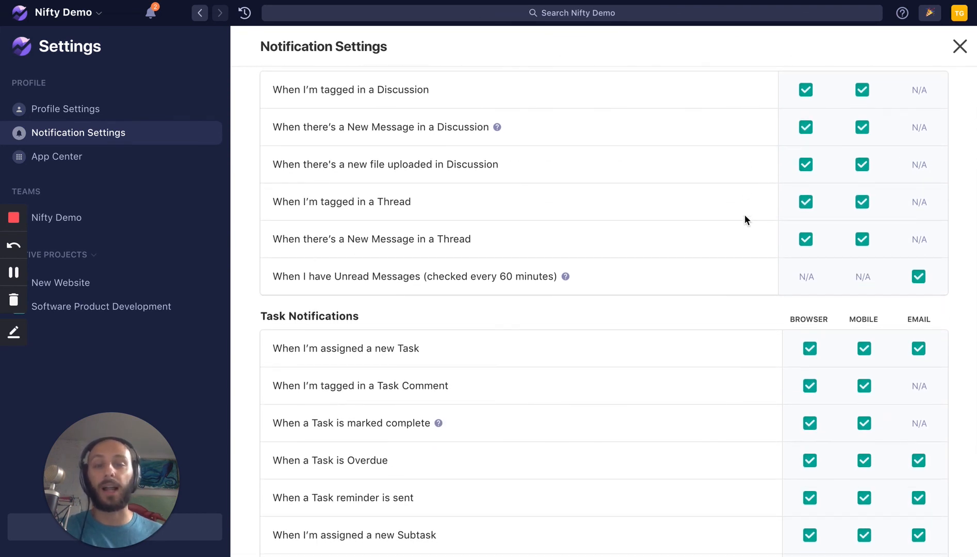
pyautogui.scroll(-3)
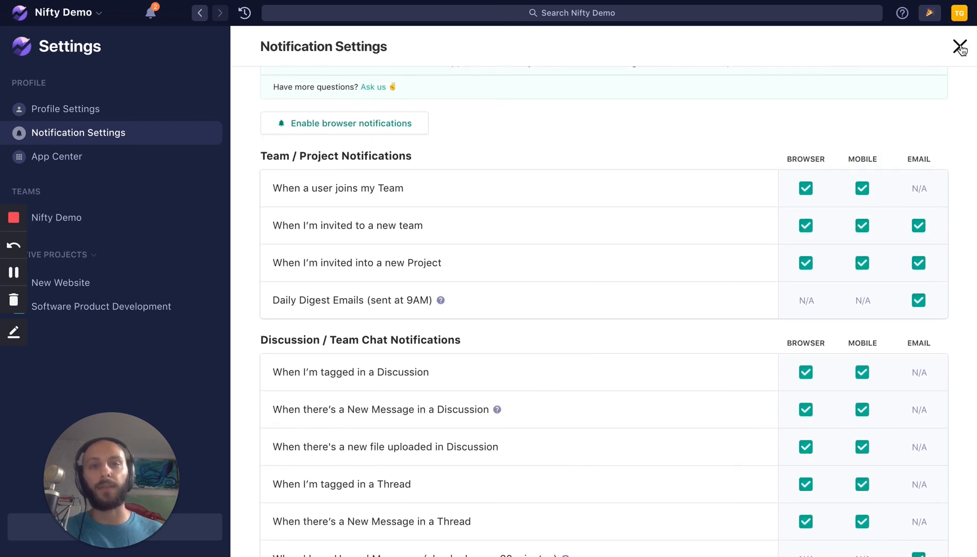
# Close Notification Settings and open the Nifty Demo team account menu.
pyautogui.click(959, 46)
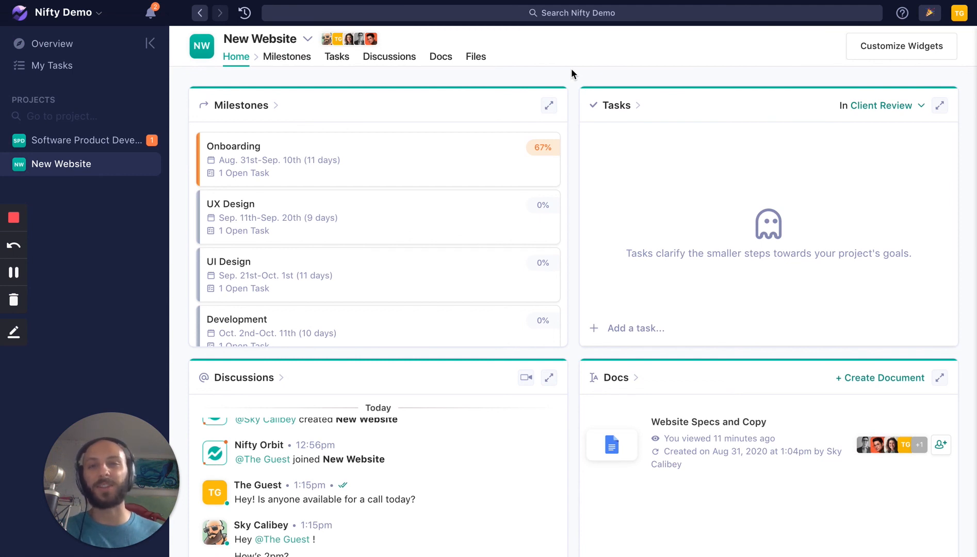
pyautogui.click(62, 12)
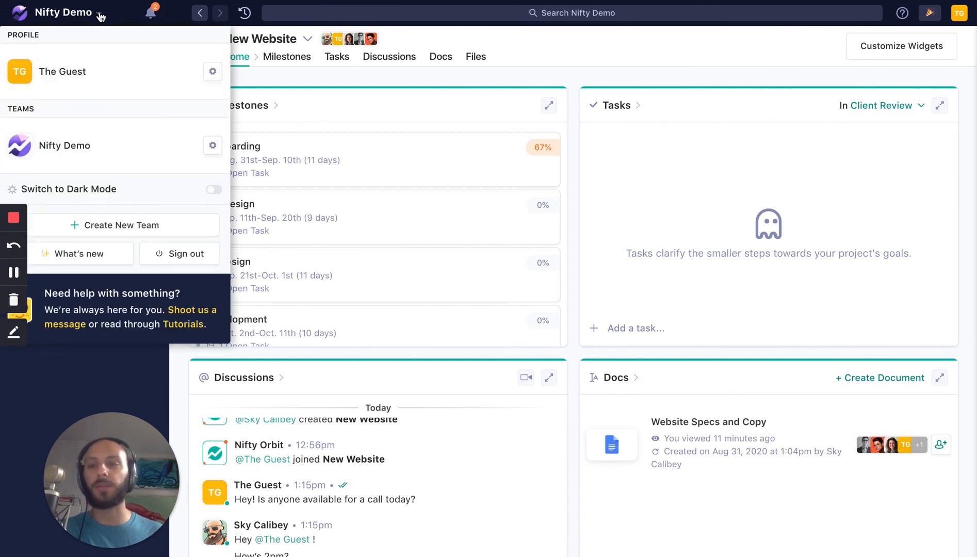
pyautogui.moveTo(128, 225)
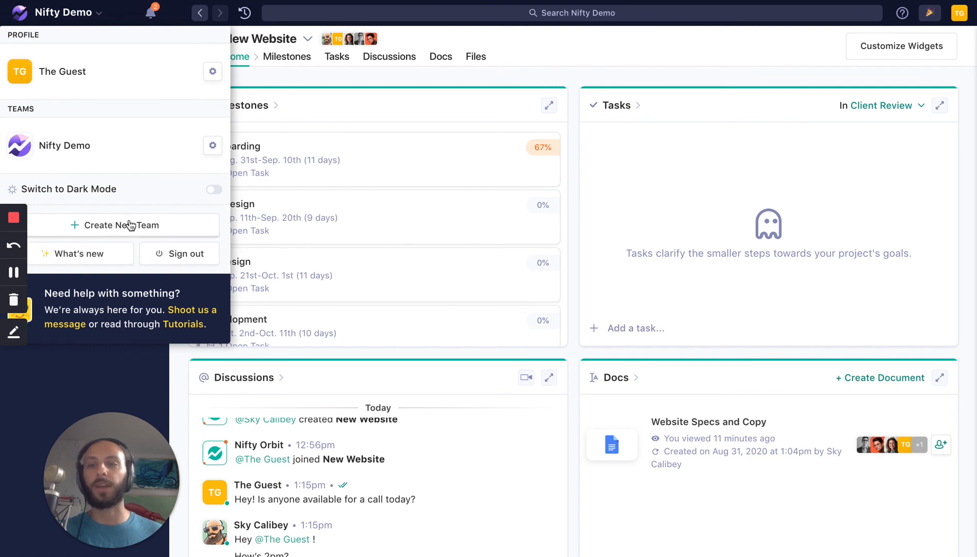